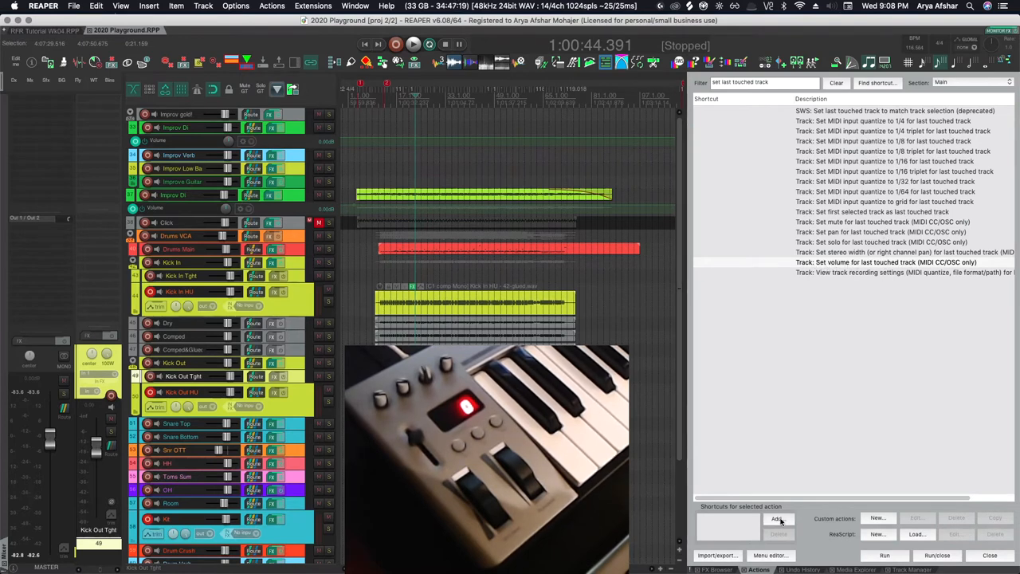
Map MIDI Chan 1 CC 7 to 'Track: Set volume for last touched track' and confirm
{"action": "left_click", "coordinate": [779, 520]}
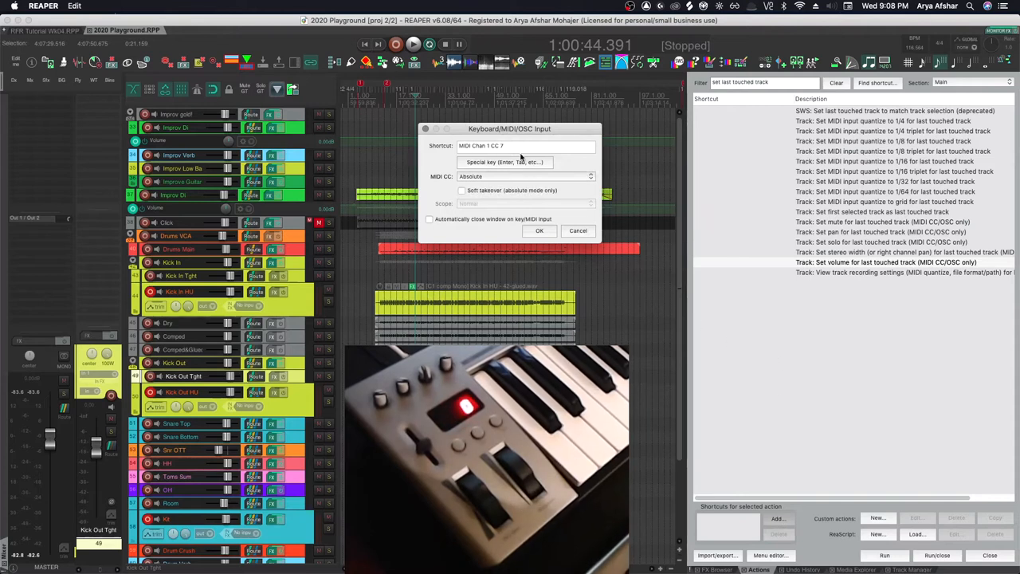
{"action": "left_click", "coordinate": [539, 229]}
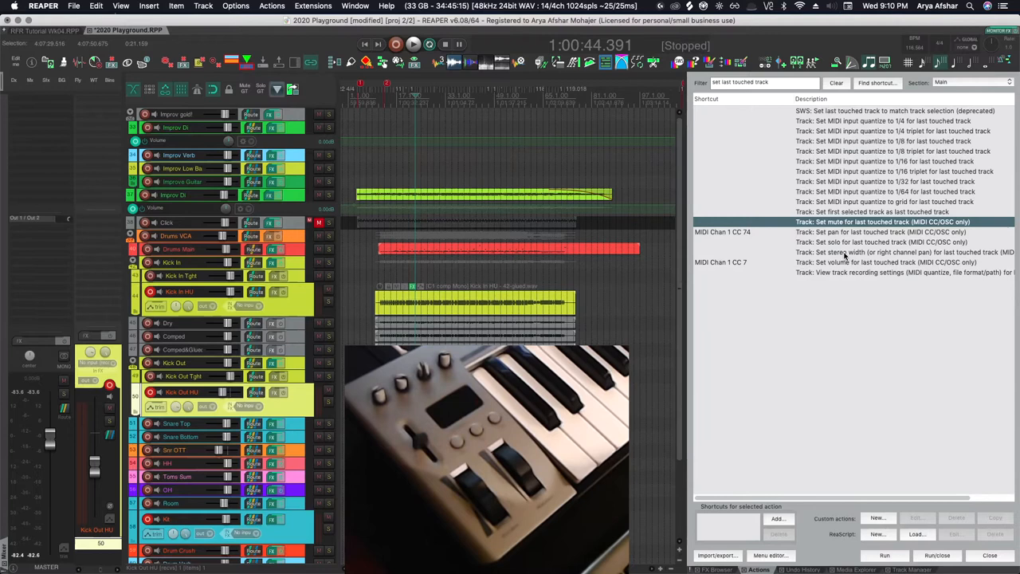
{"action": "mouse_move", "coordinate": [855, 389]}
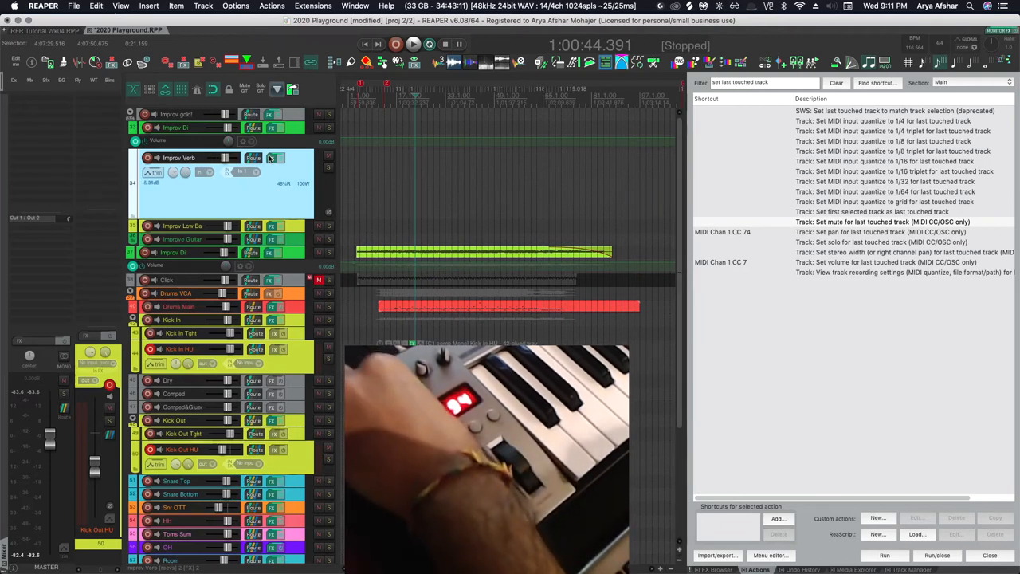
Learn Raum's Decay on Improv Verb to a CC knob, check it in MPL LearnEditor, then close
{"action": "left_click", "coordinate": [269, 158]}
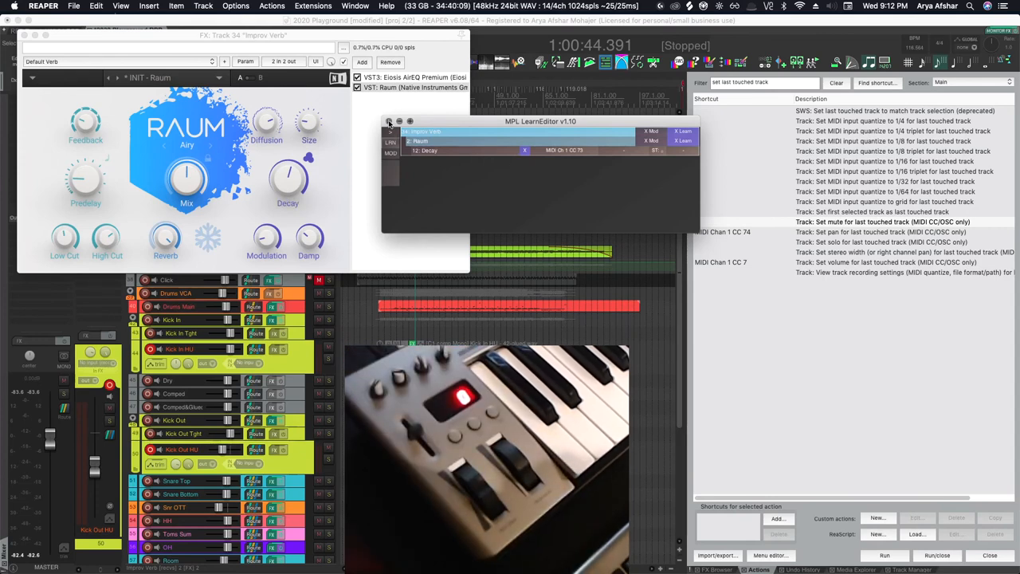
{"action": "left_click", "coordinate": [389, 121]}
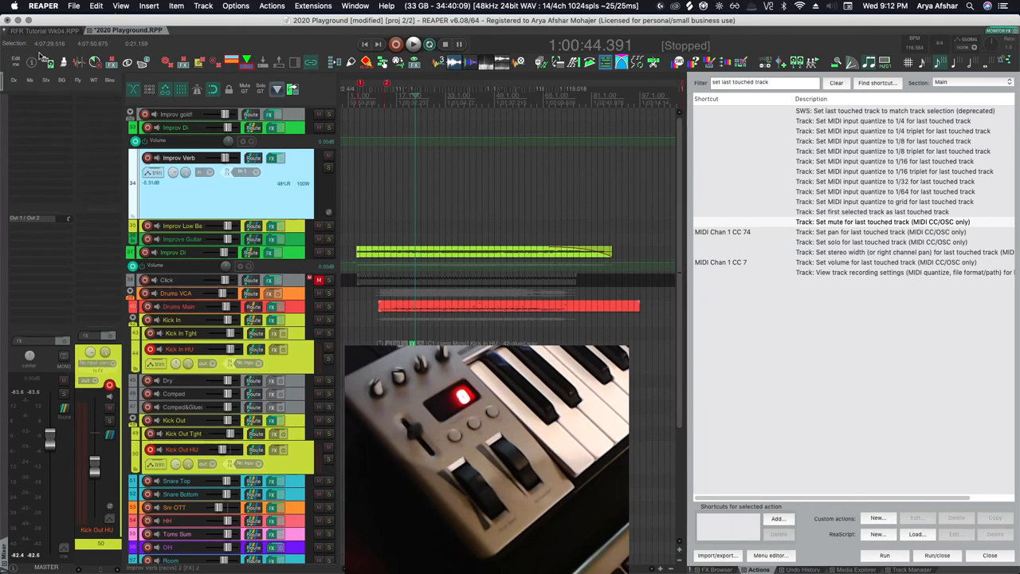